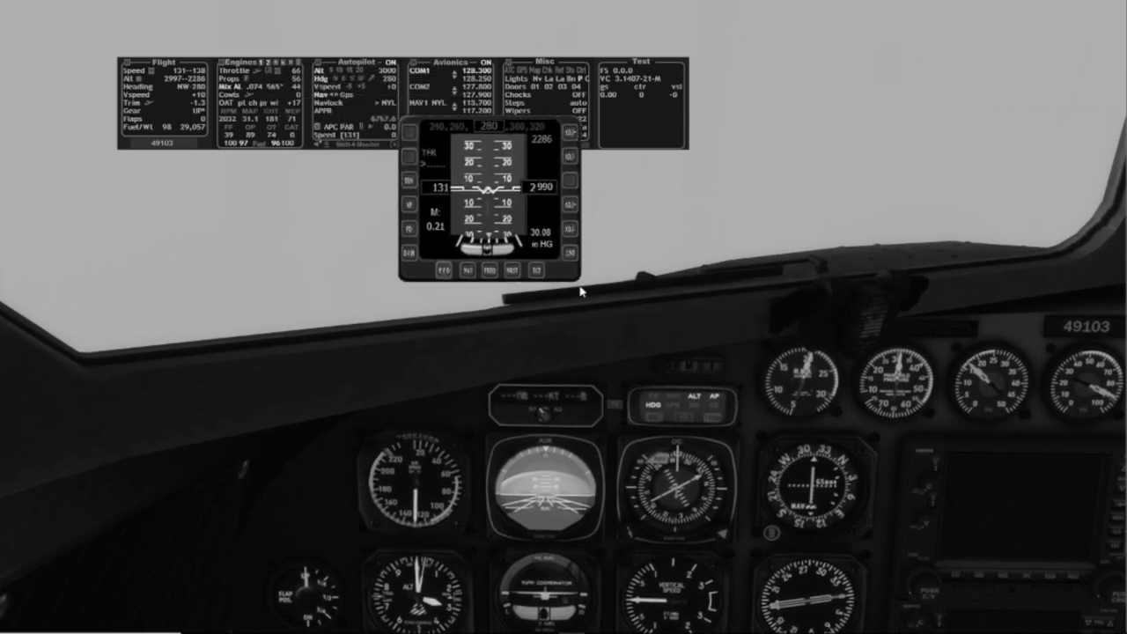
Drag the approach navigation panel from the top centre to the lower-right corner.
drag(489, 185, 947, 515)
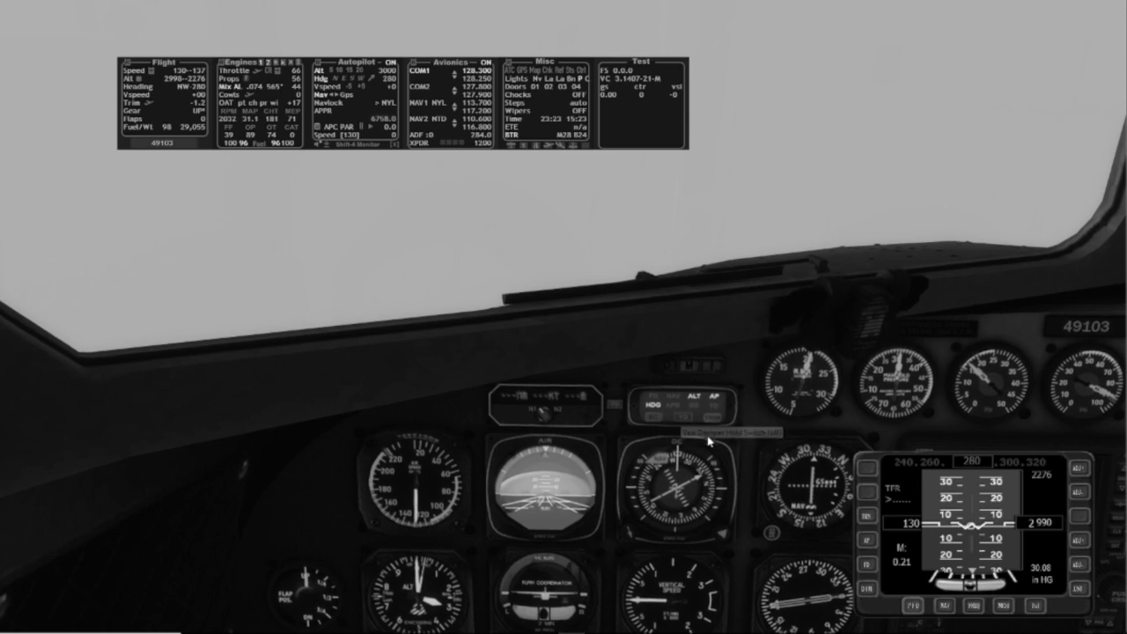
click(1003, 606)
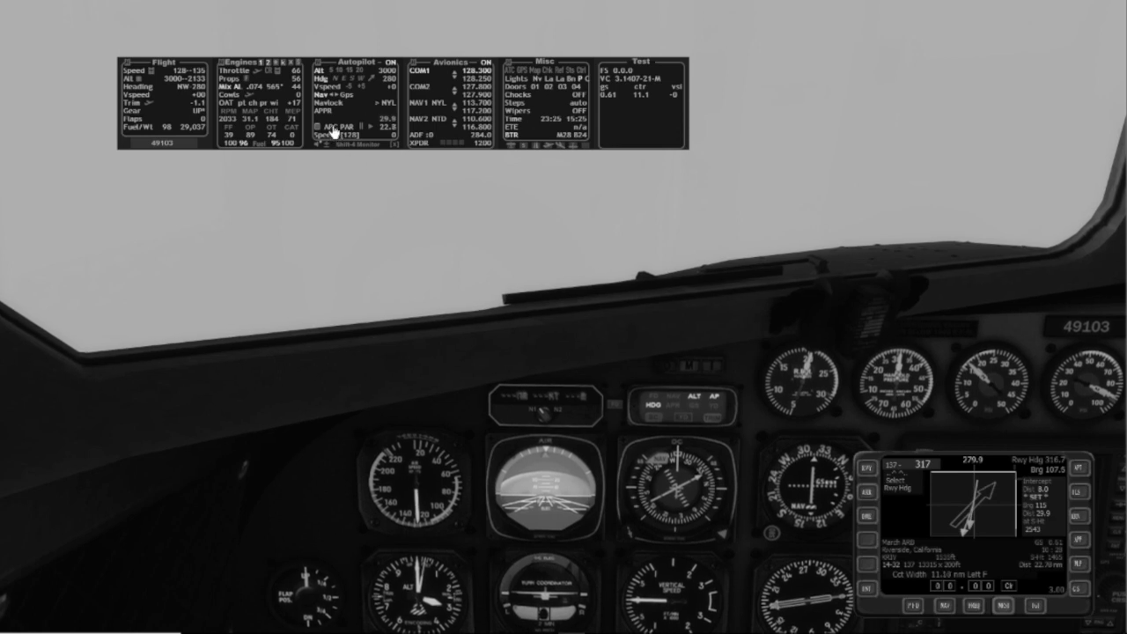
mouse_move(330, 135)
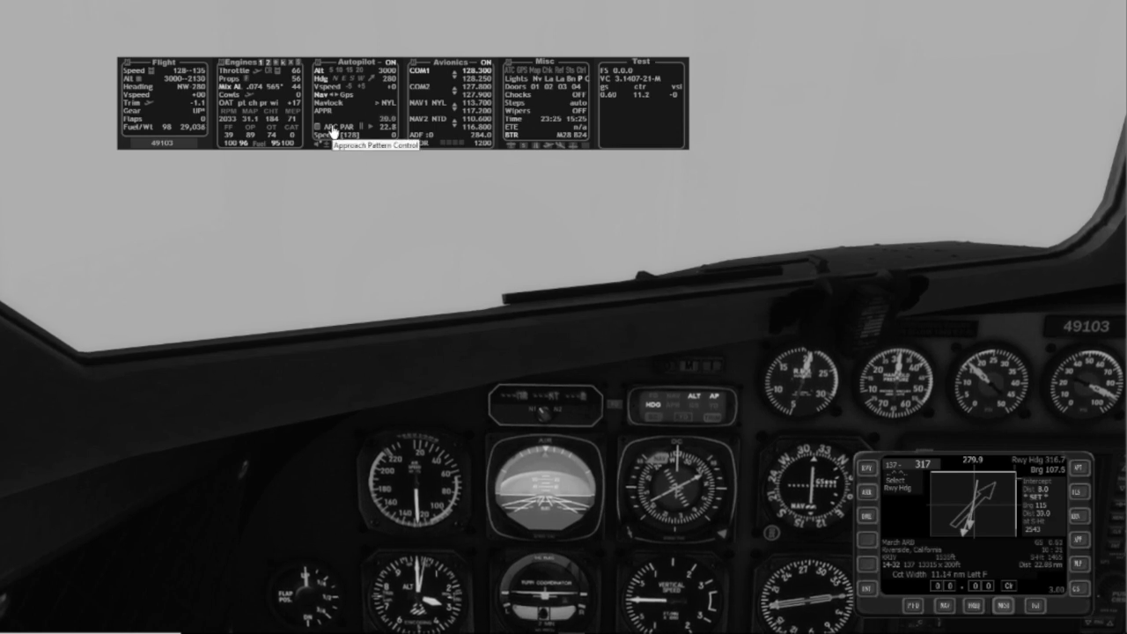